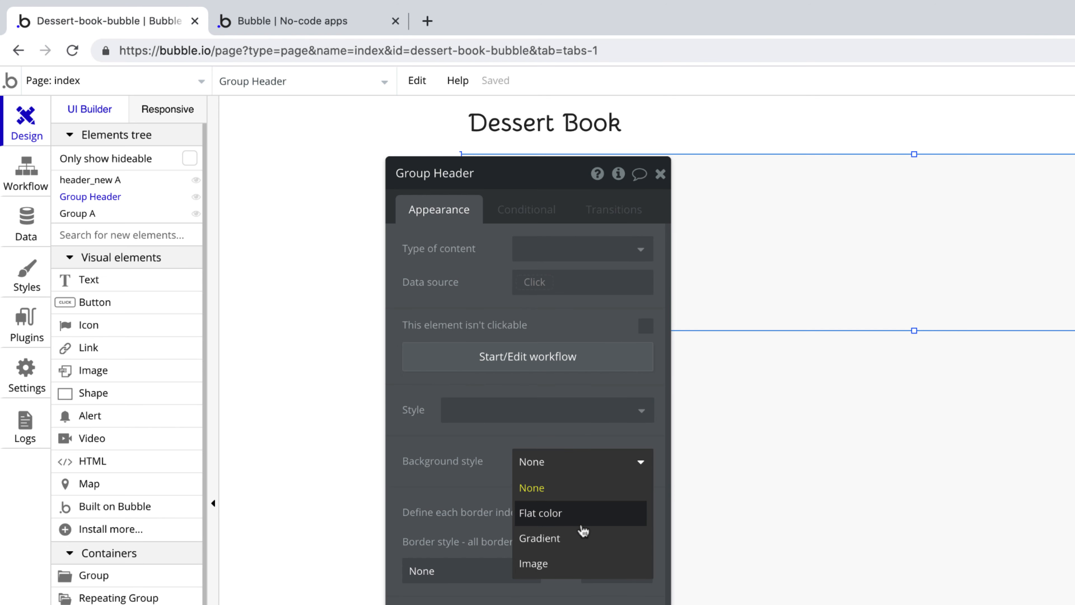
Step: Give the header group a flat white (#FFFFFF) background colour
{"action": "left_click", "coordinate": [541, 513]}
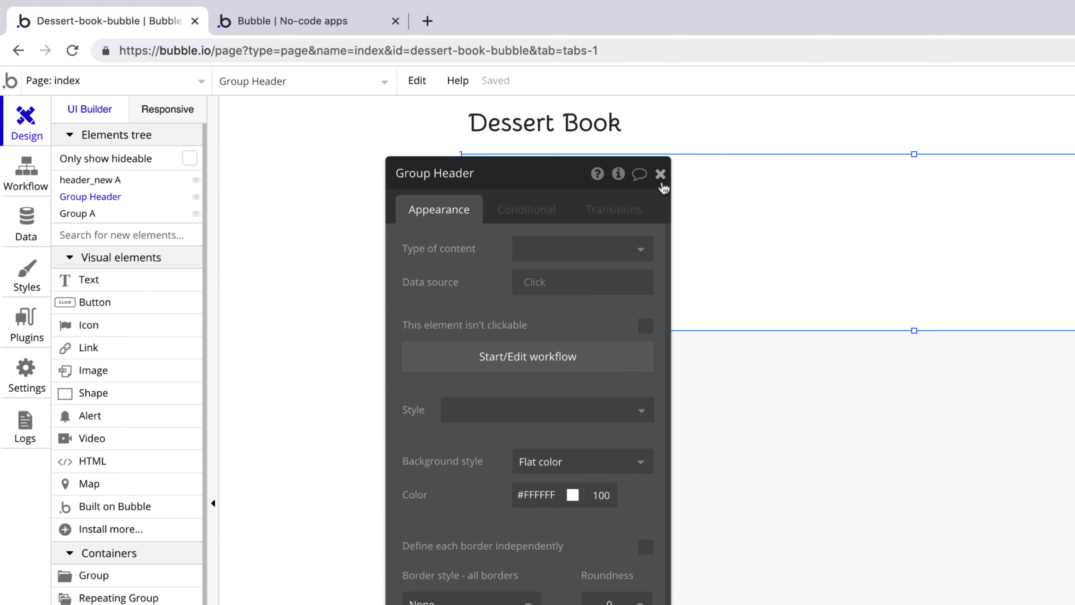
{"action": "left_click", "coordinate": [660, 173]}
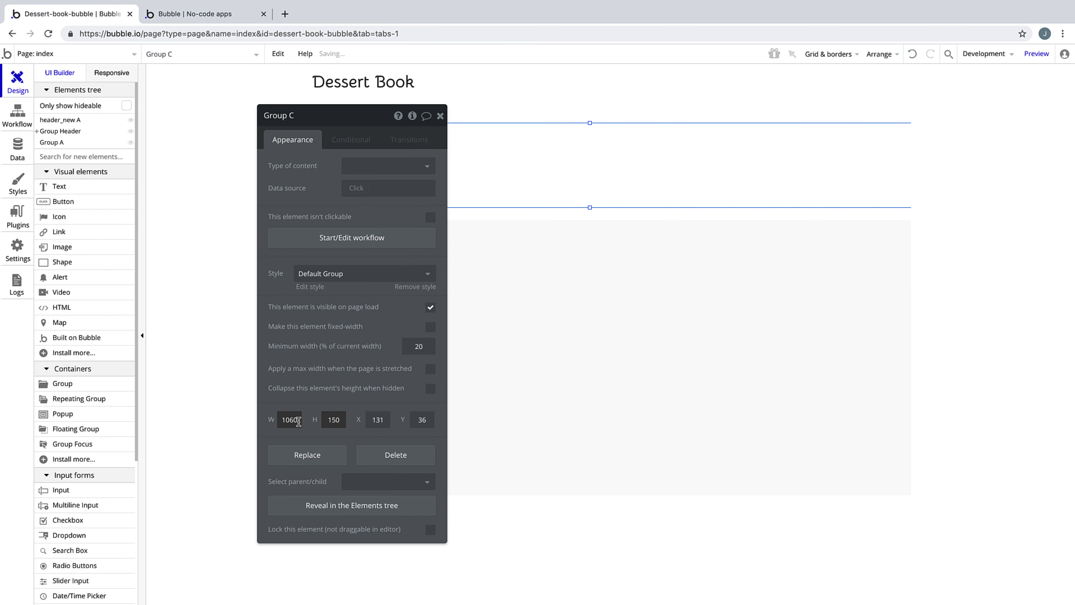
Step: Adjust the inner header group's width before adding the heading text
{"action": "left_click", "coordinate": [440, 115]}
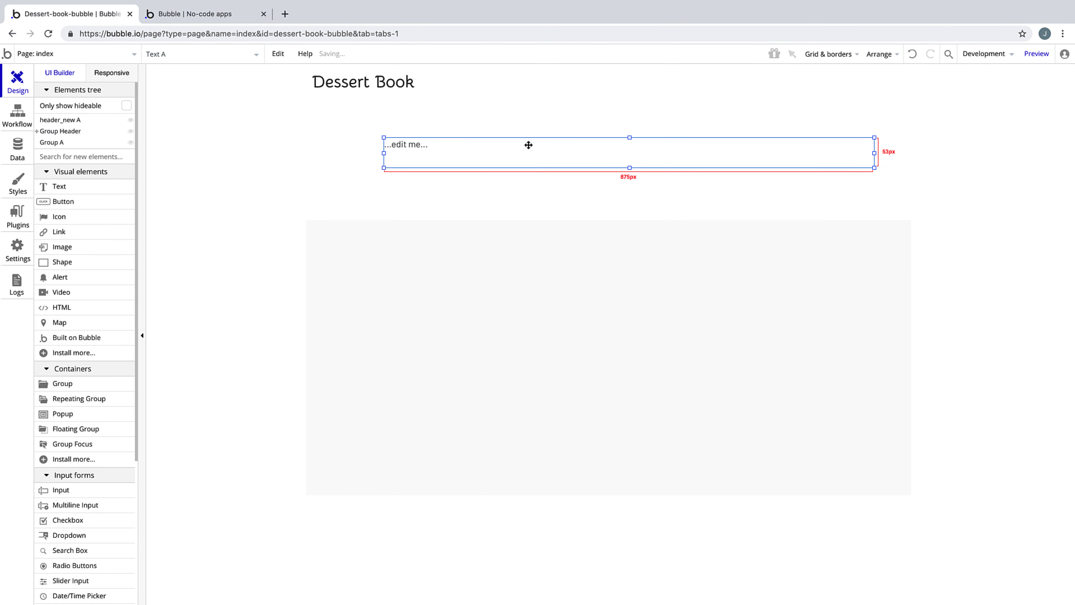
Step: Enter the heading 'Desserts of Your Dreams' and remove its preset text style
{"action": "double_click", "coordinate": [528, 154]}
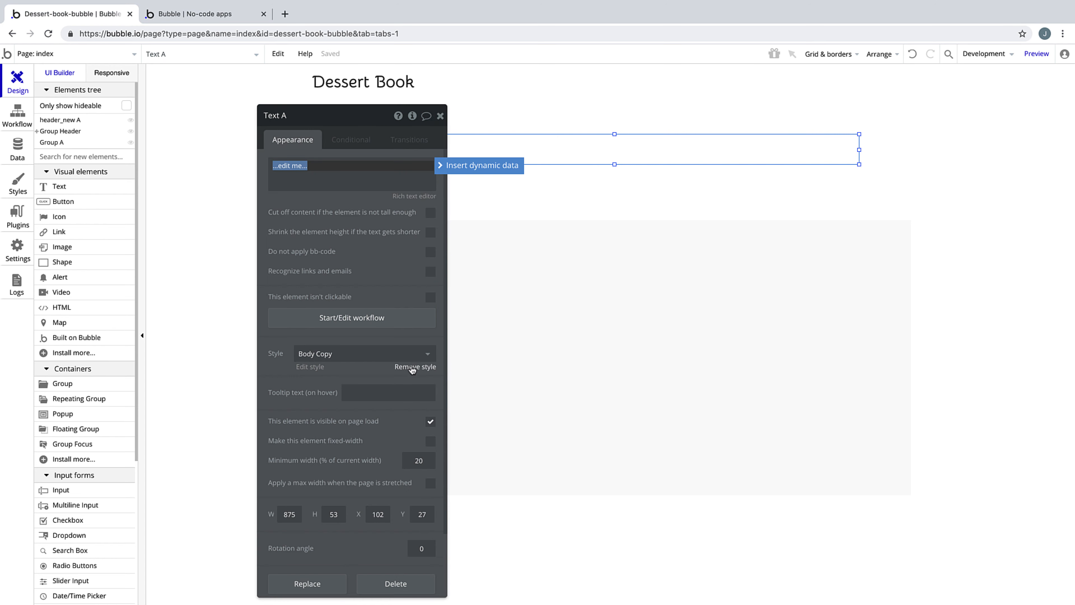
{"action": "type", "text": "Desserts of Your"}
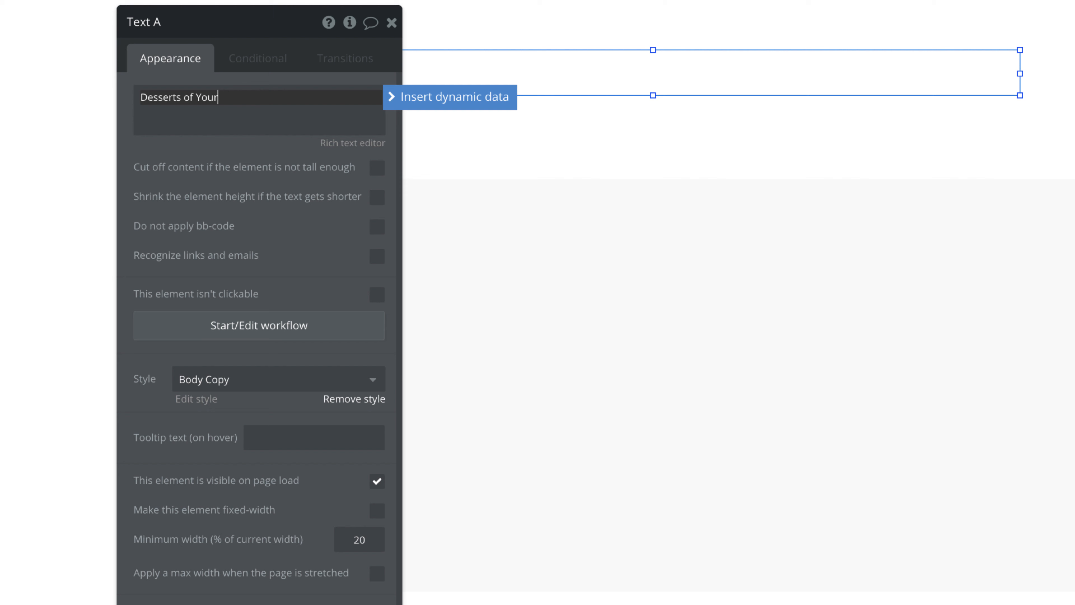
{"action": "type", "text": "Dreams"}
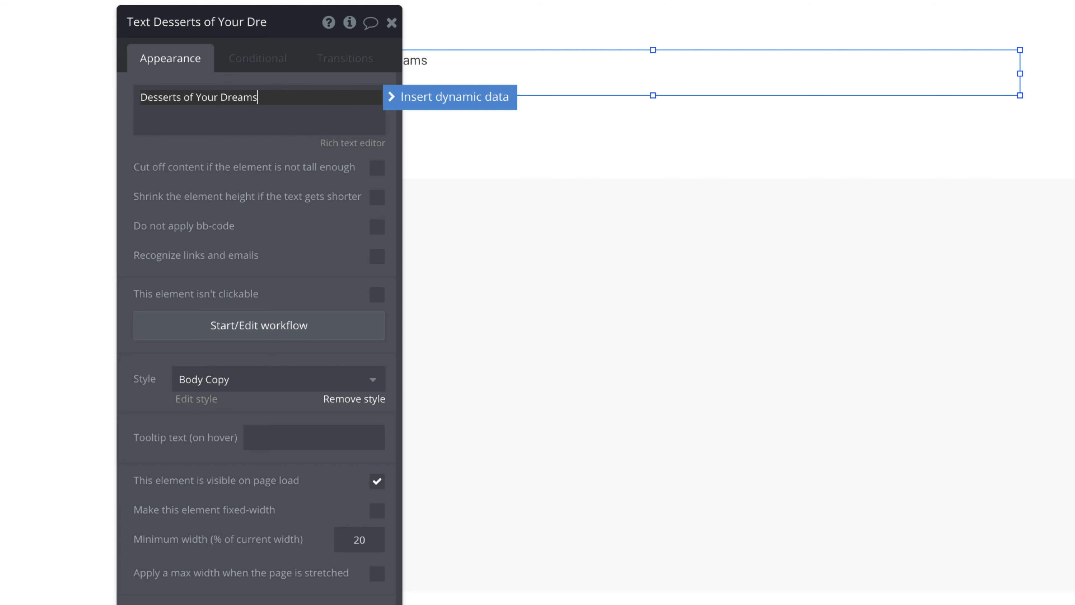
{"action": "left_click", "coordinate": [354, 400]}
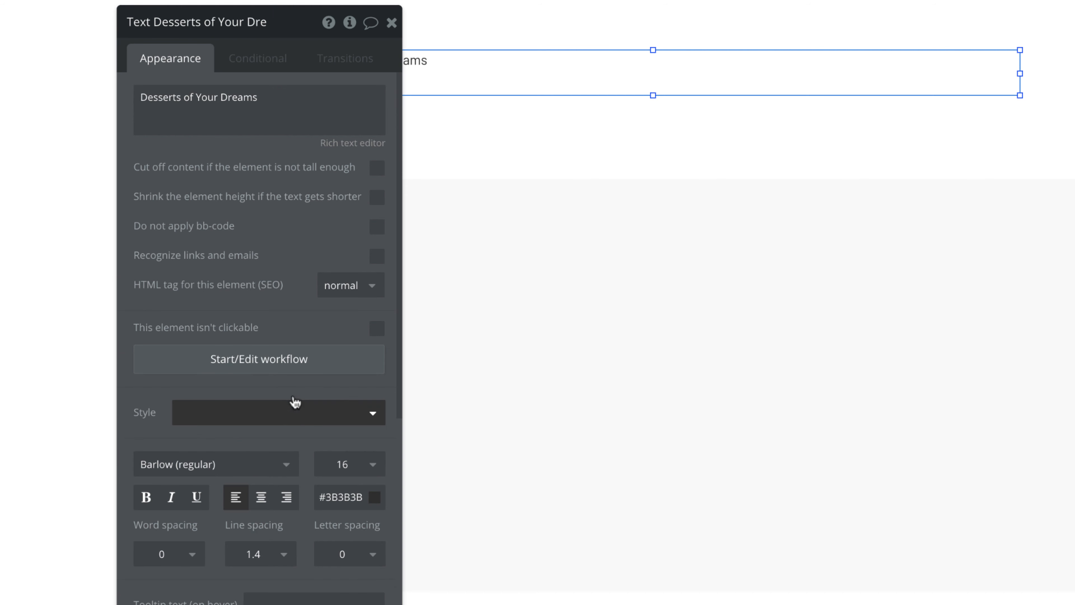
Step: Set the heading font to bold Bellota (700) and adjust its text colour
{"action": "left_click", "coordinate": [215, 464]}
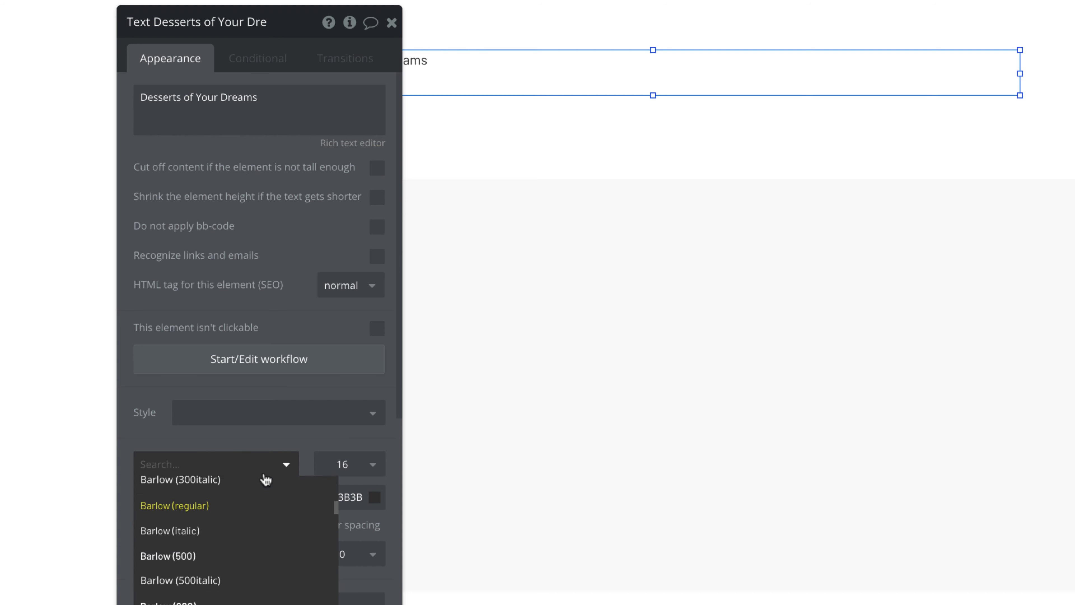
{"action": "type", "text": "bello"}
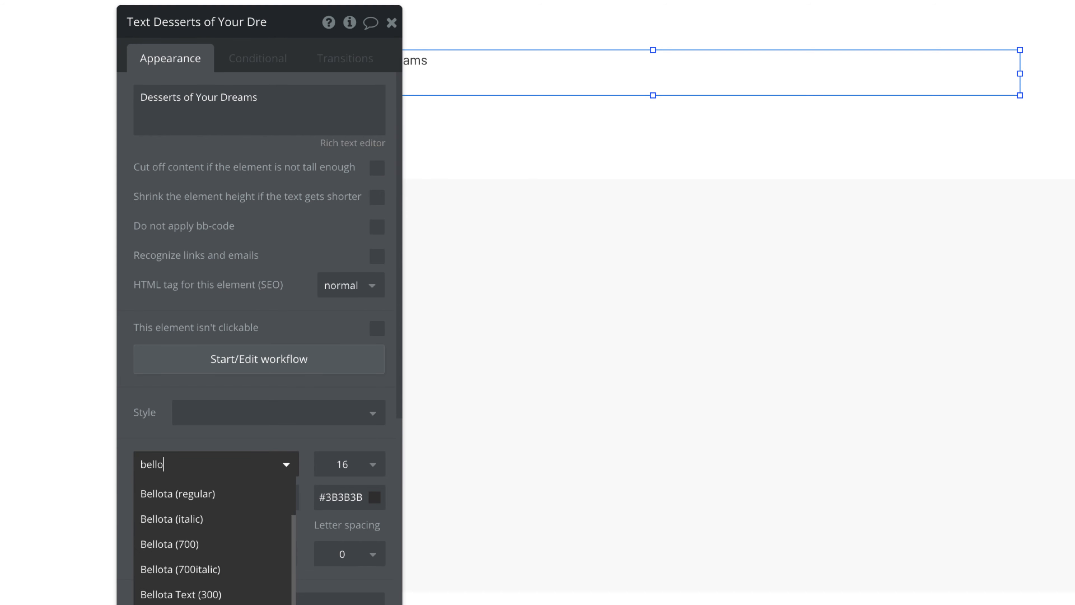
{"action": "left_click", "coordinate": [169, 543]}
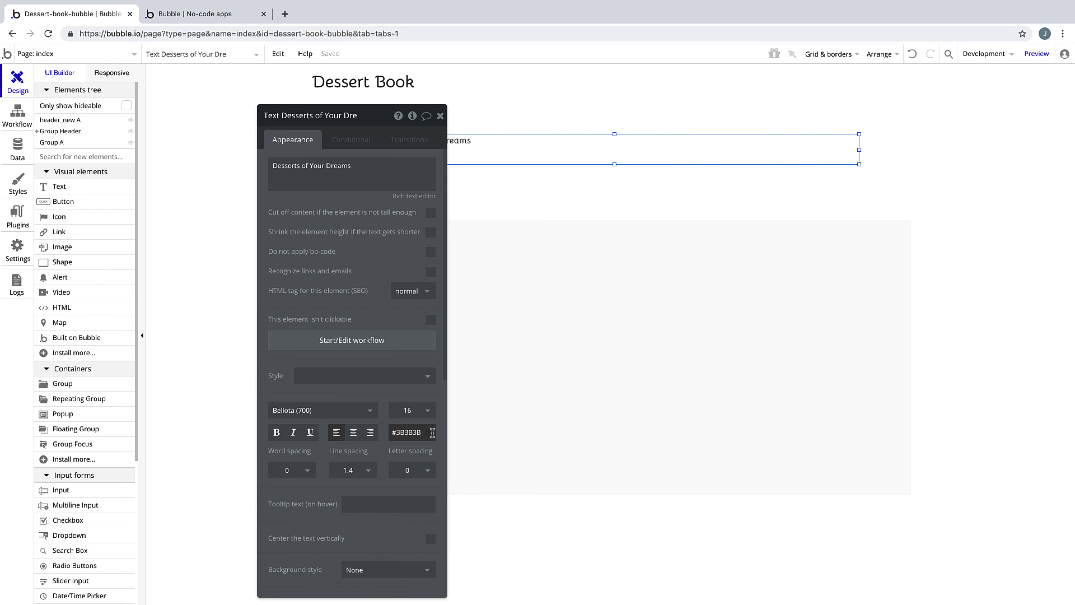
{"action": "left_click", "coordinate": [410, 432]}
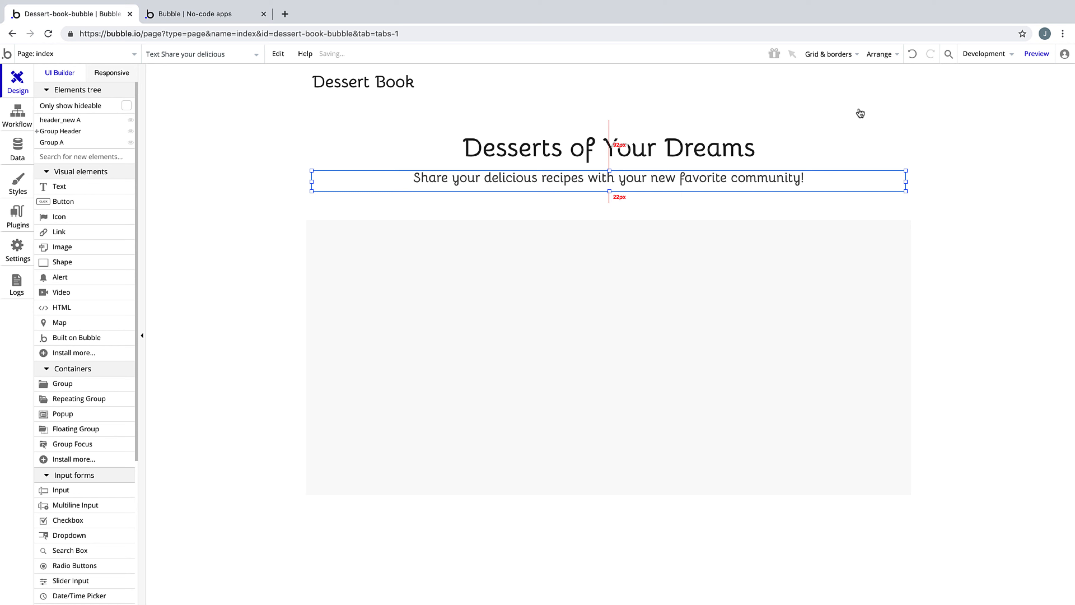
Step: Bring up the editor's grid and border options after placing the subheading
{"action": "left_click", "coordinate": [828, 55]}
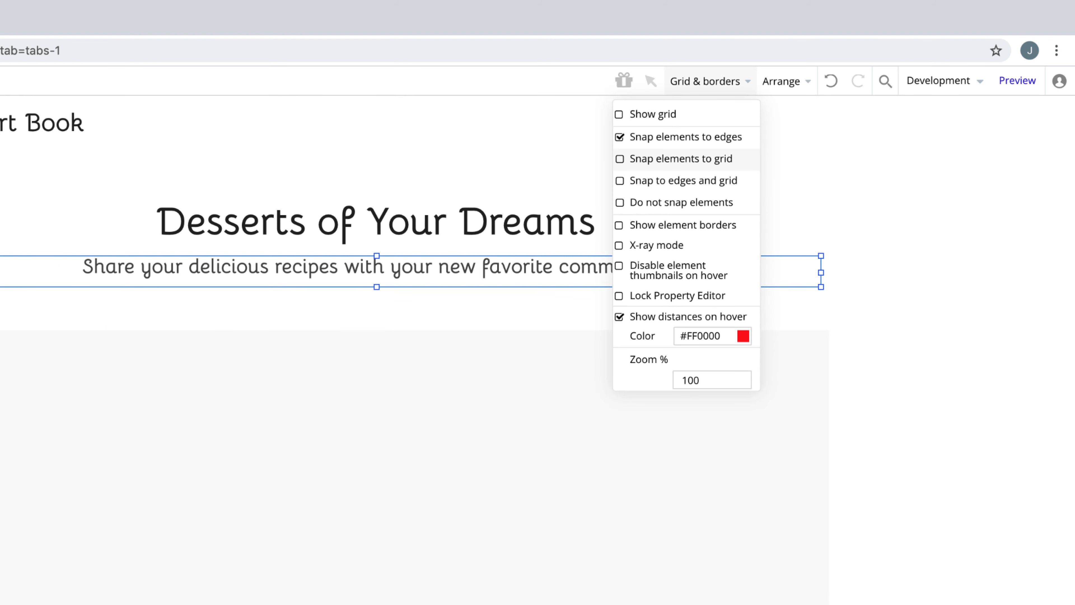
Step: Show element borders, then preview and refresh the index page with its white header
{"action": "left_click", "coordinate": [619, 224]}
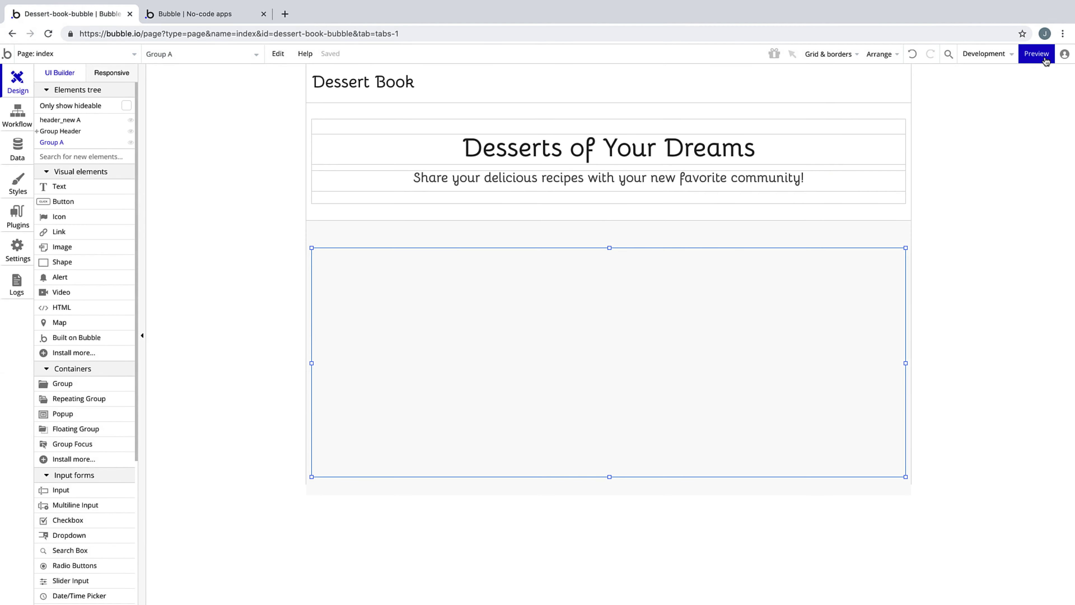
{"action": "left_click", "coordinate": [1036, 54]}
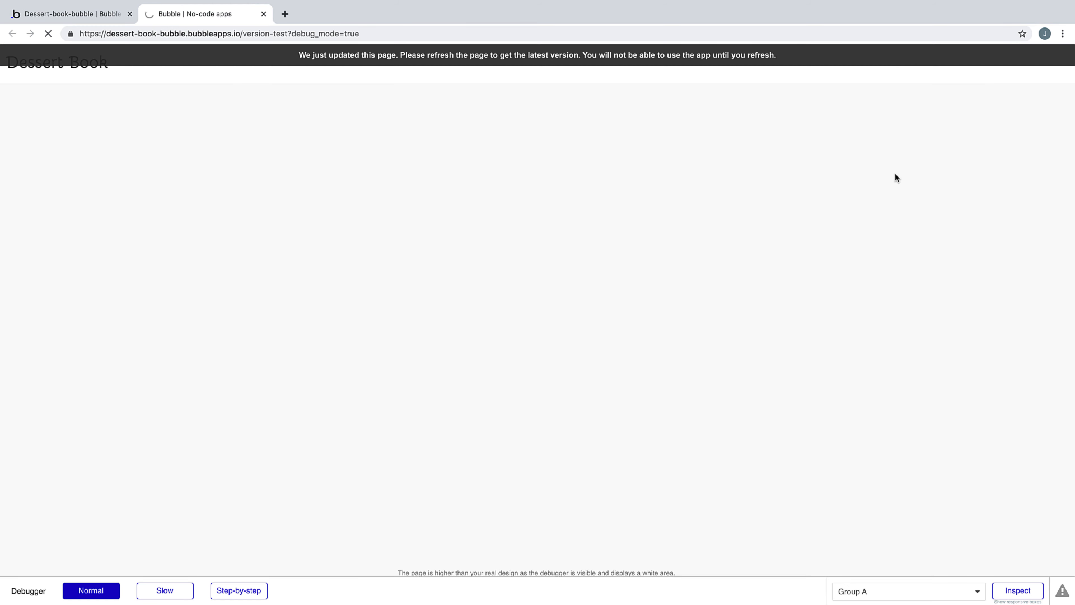
{"action": "left_click", "coordinate": [47, 33]}
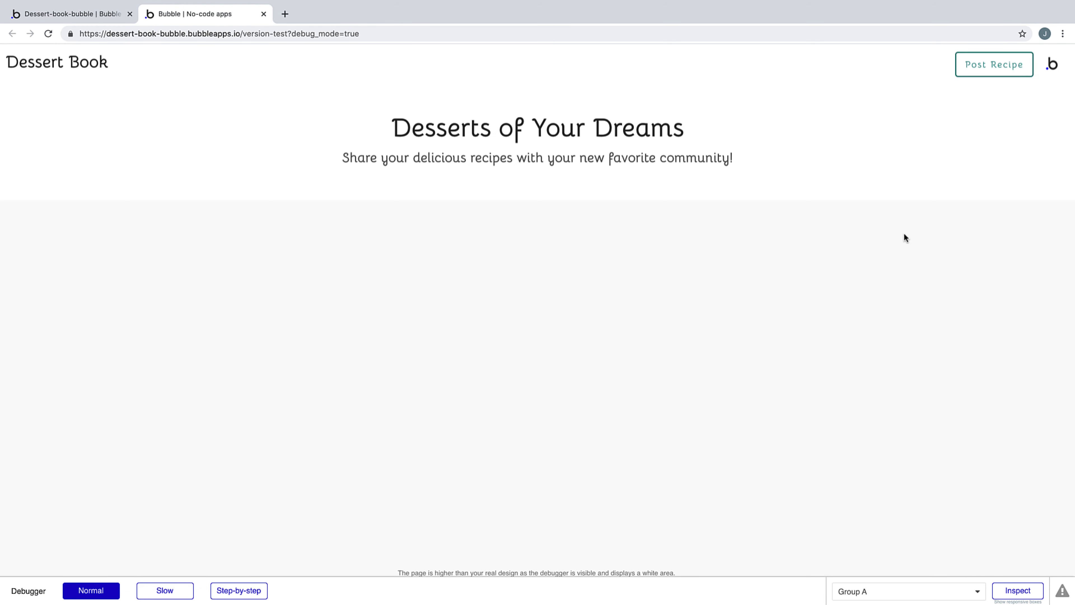
{"action": "left_click", "coordinate": [907, 591]}
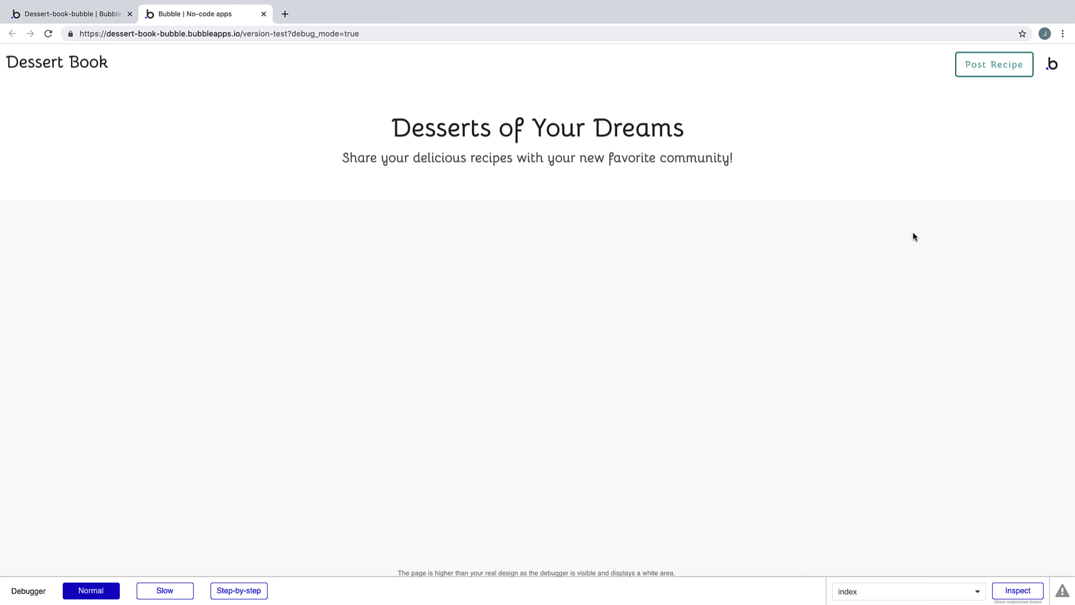
{"action": "mouse_move", "coordinate": [116, 30]}
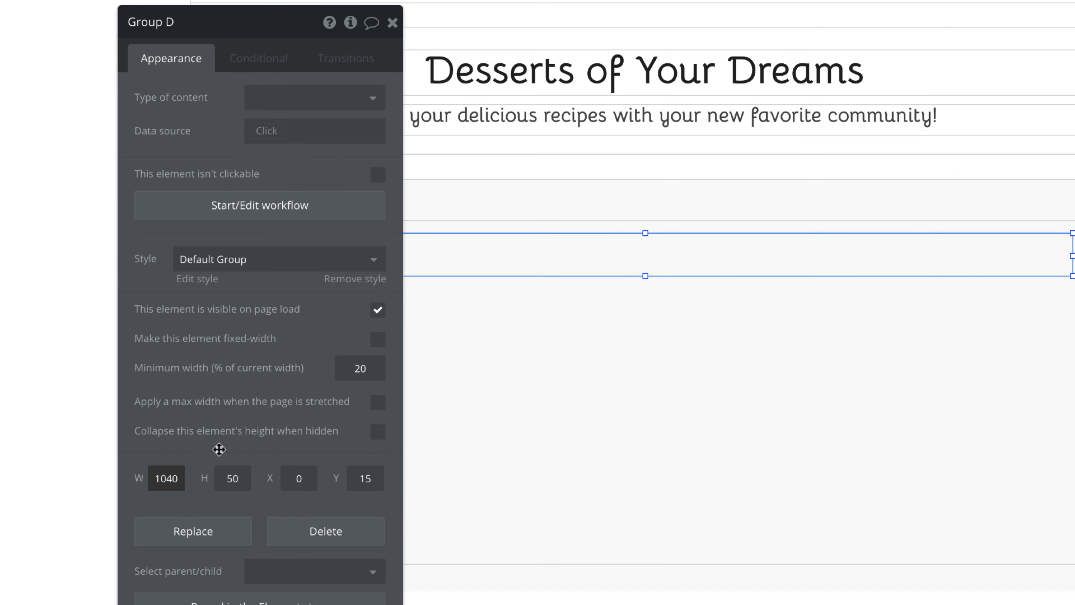
Step: Size the 'All recipes' title group, make the recipes container fixed-width, and preview the page
{"action": "left_click", "coordinate": [394, 22]}
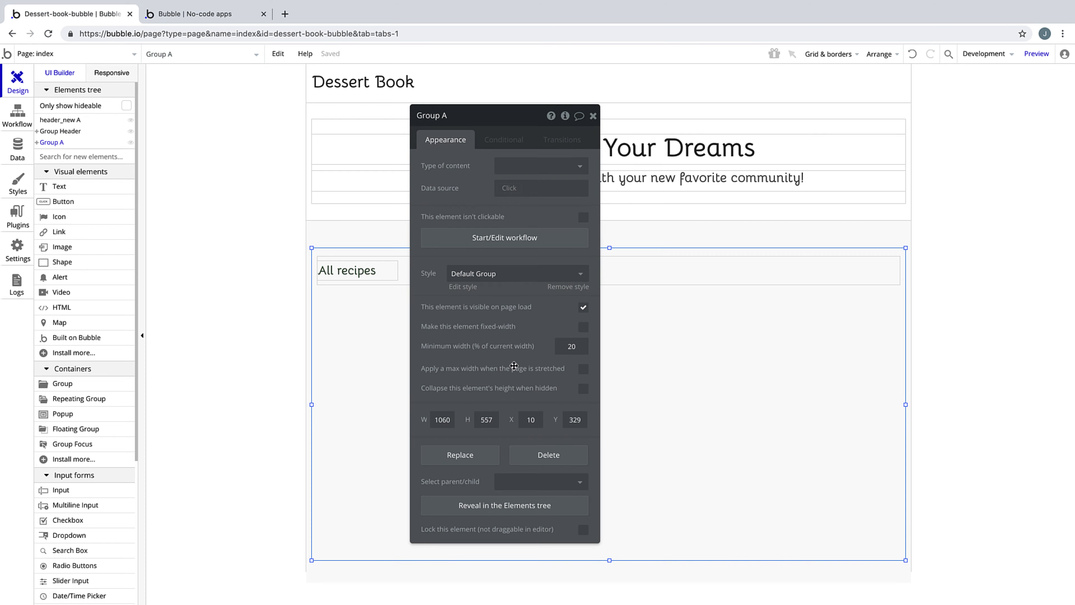
{"action": "left_click", "coordinate": [583, 326]}
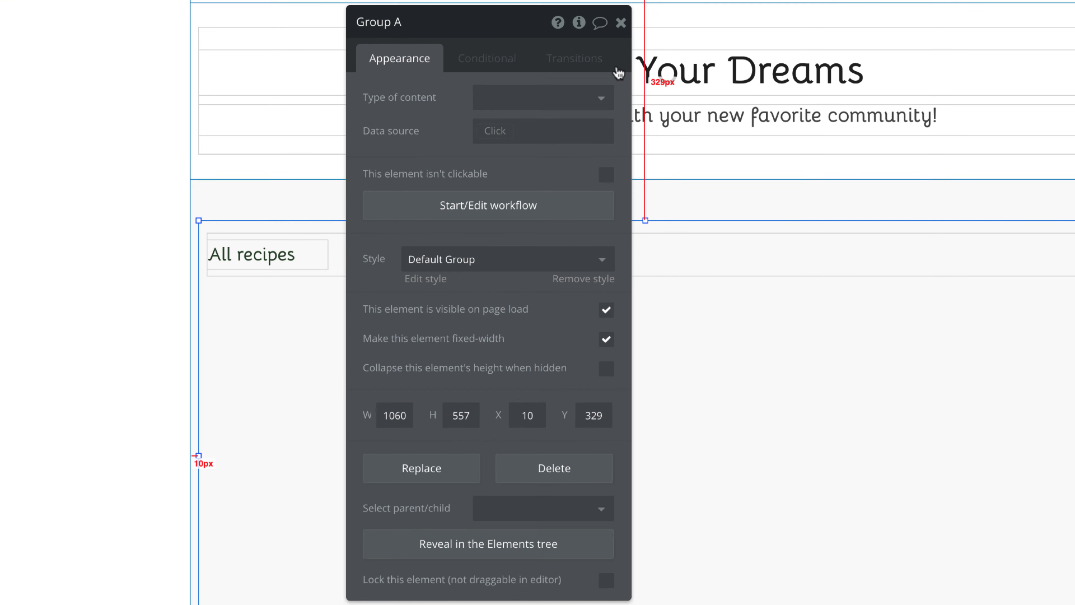
{"action": "left_click", "coordinate": [623, 22]}
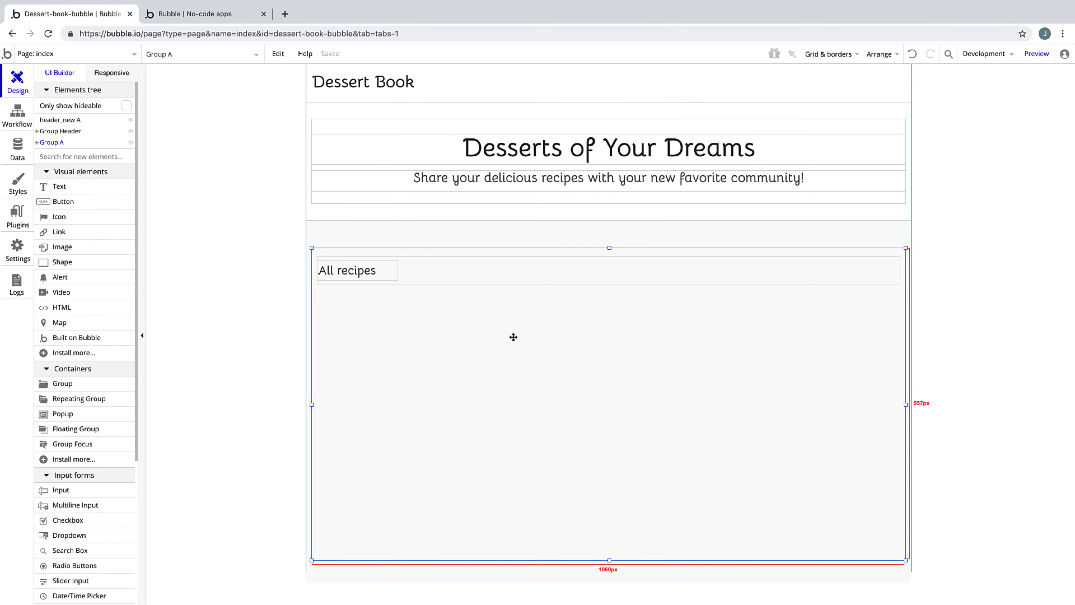
{"action": "left_click", "coordinate": [1036, 54]}
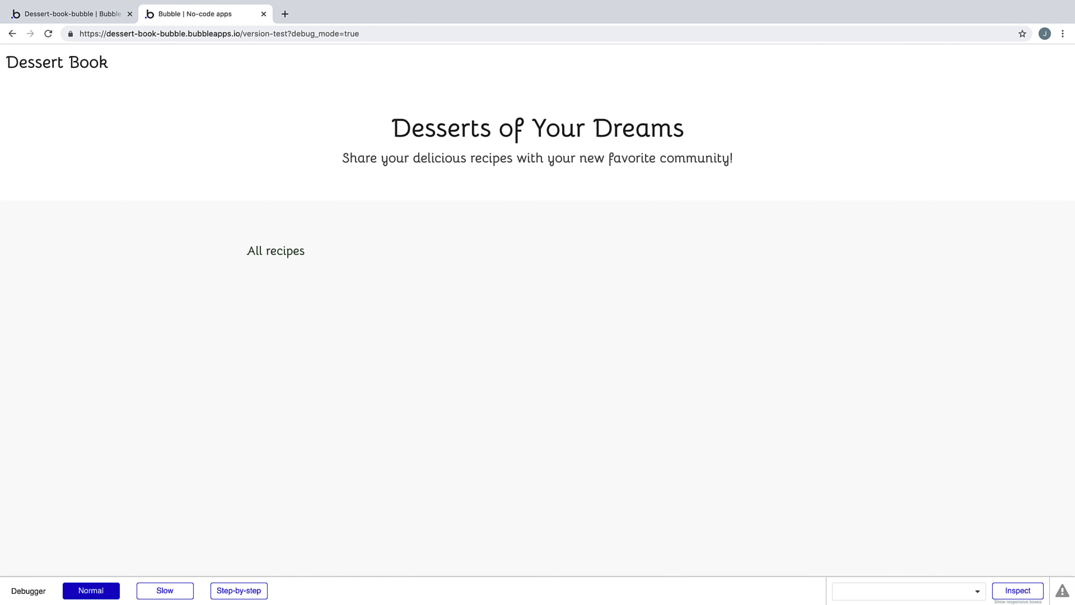